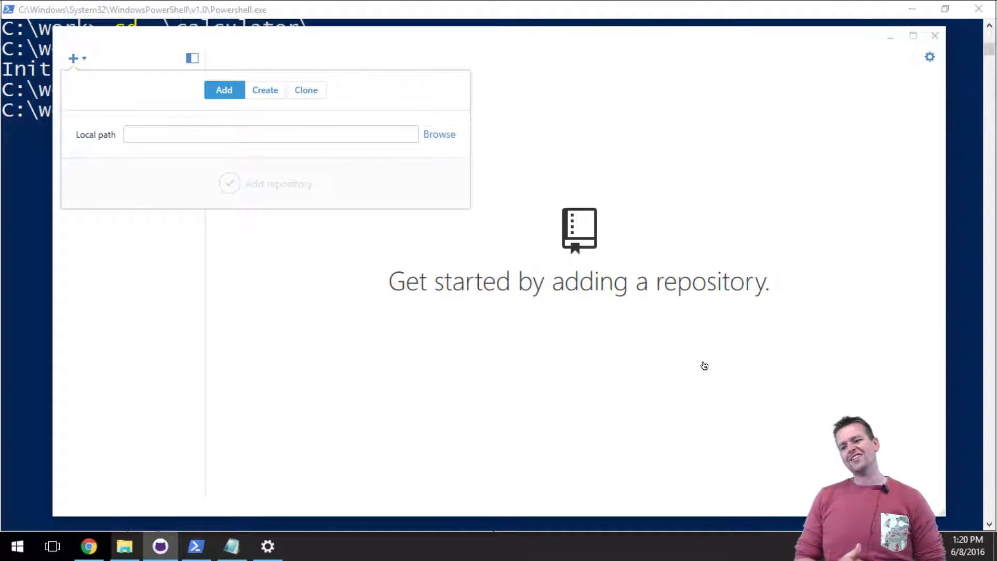
{"action": "mouse_move", "coordinate": [93, 310]}
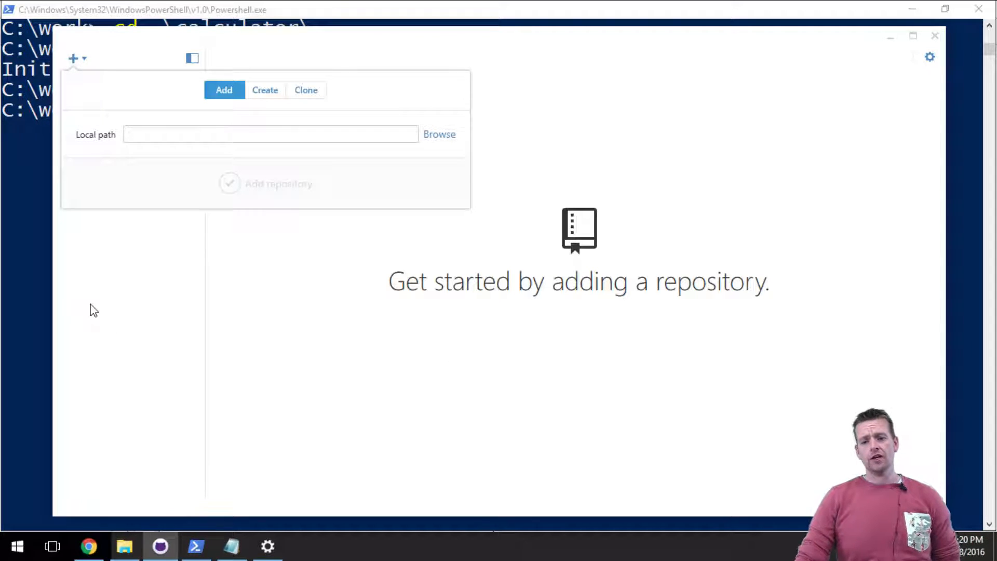
{"action": "mouse_move", "coordinate": [157, 222]}
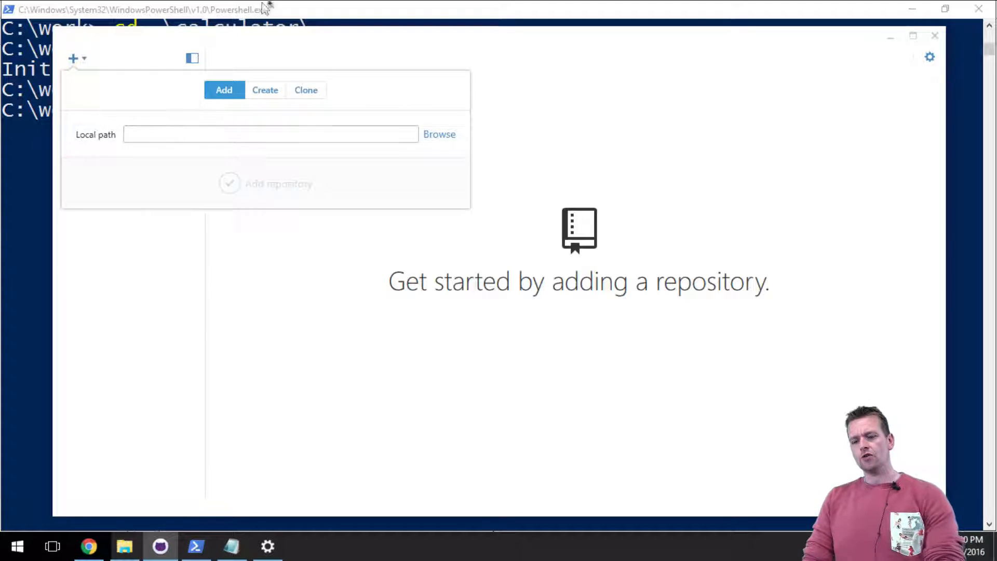
Add the existing C:\work\calculator folder as a local repository.
{"action": "left_click", "coordinate": [439, 134]}
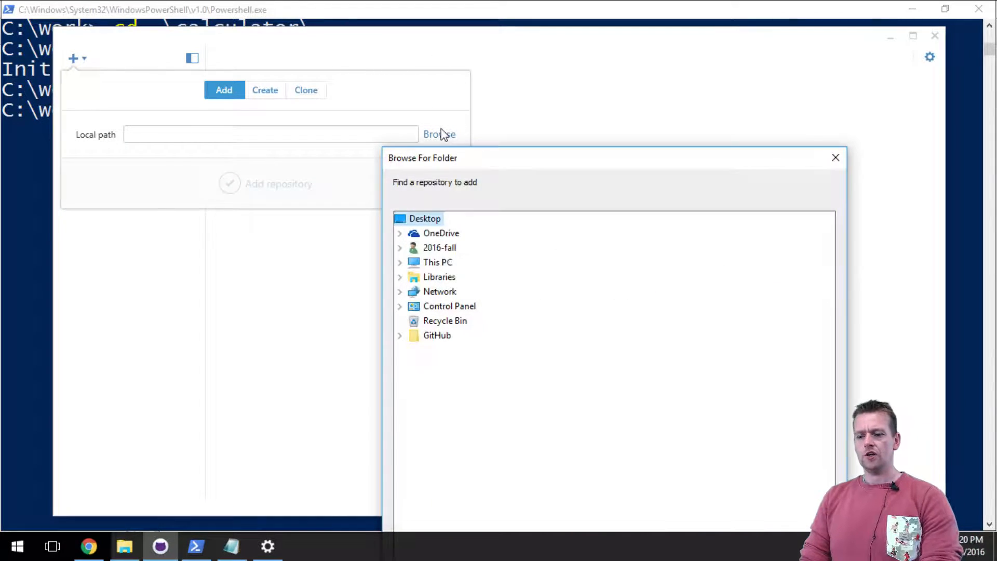
{"action": "mouse_move", "coordinate": [437, 262]}
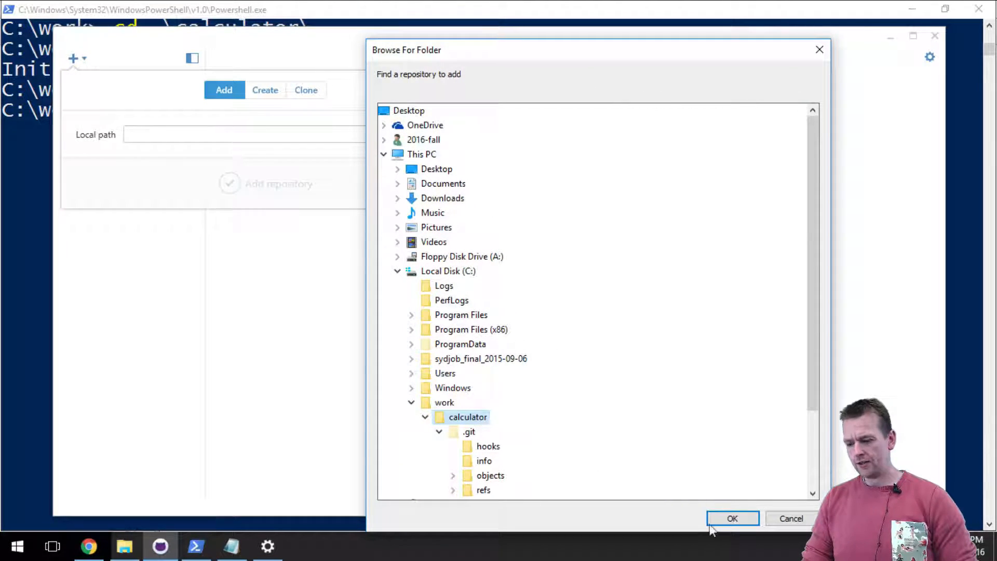
{"action": "left_click", "coordinate": [732, 518]}
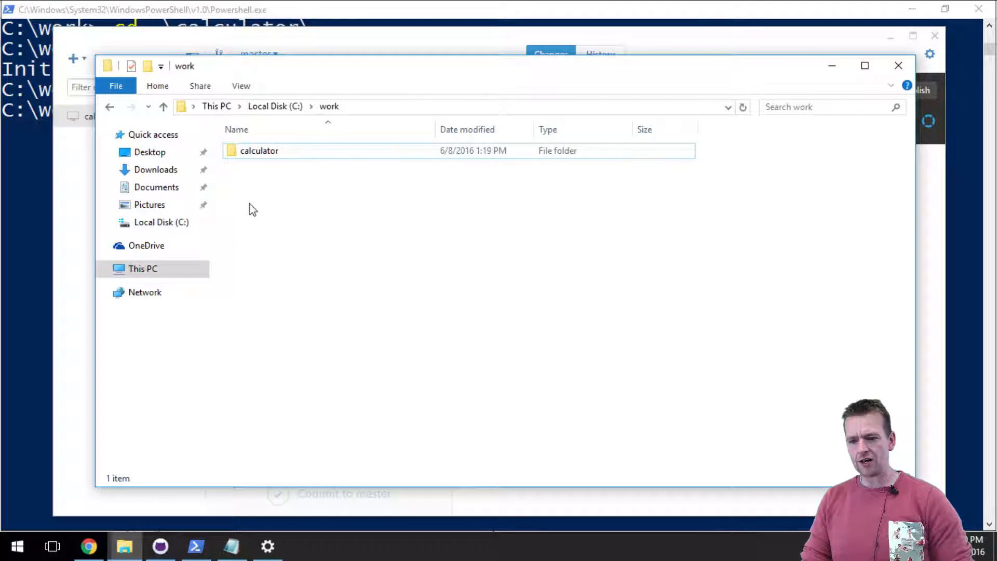
Look at the work folder in File Explorer and close the window.
{"action": "double_click", "coordinate": [258, 150]}
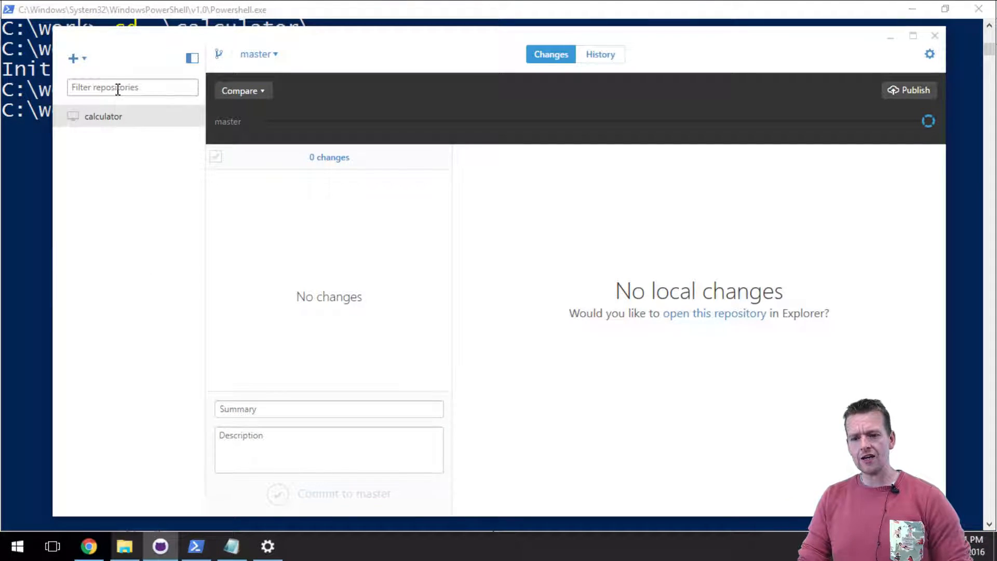
Create a new repository named calculator2 in C:\work and view its initial commit history.
{"action": "left_click", "coordinate": [73, 59]}
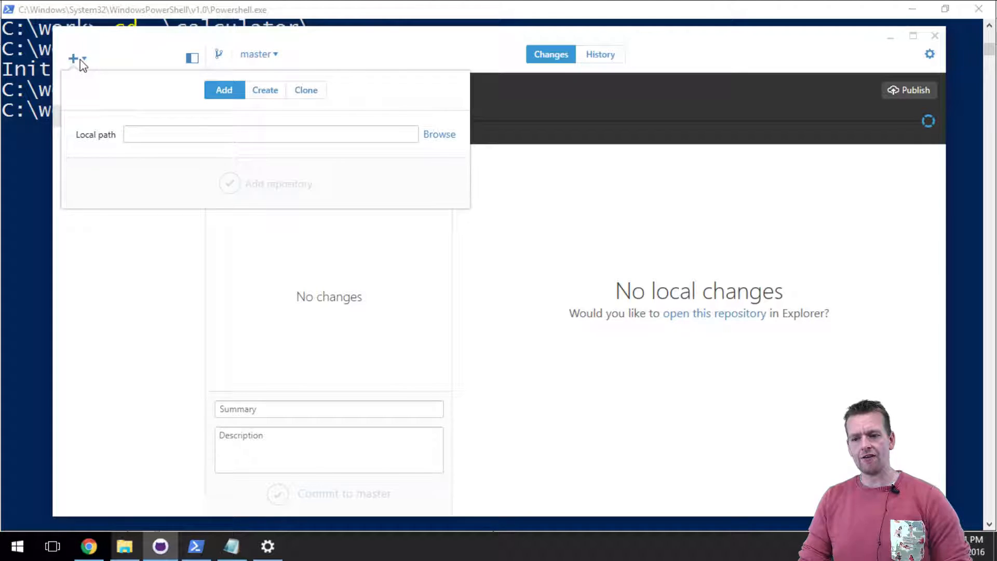
{"action": "left_click", "coordinate": [265, 89]}
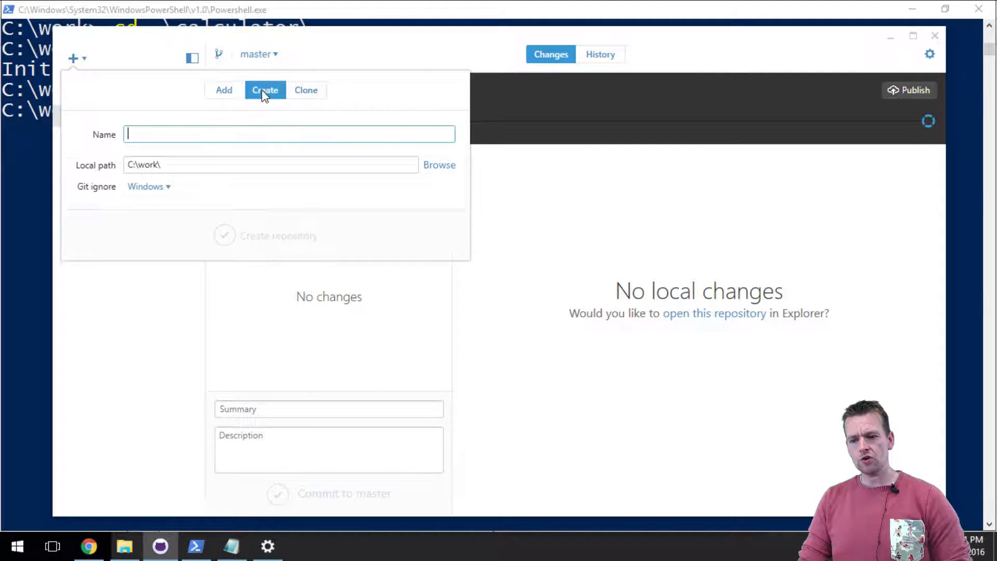
{"action": "left_click", "coordinate": [265, 90]}
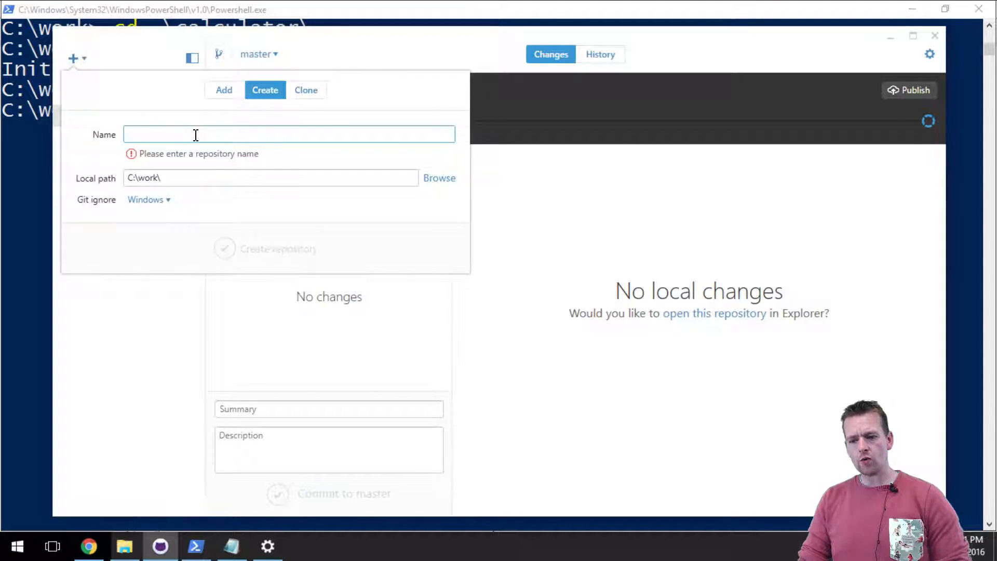
{"action": "type", "text": "calculator2"}
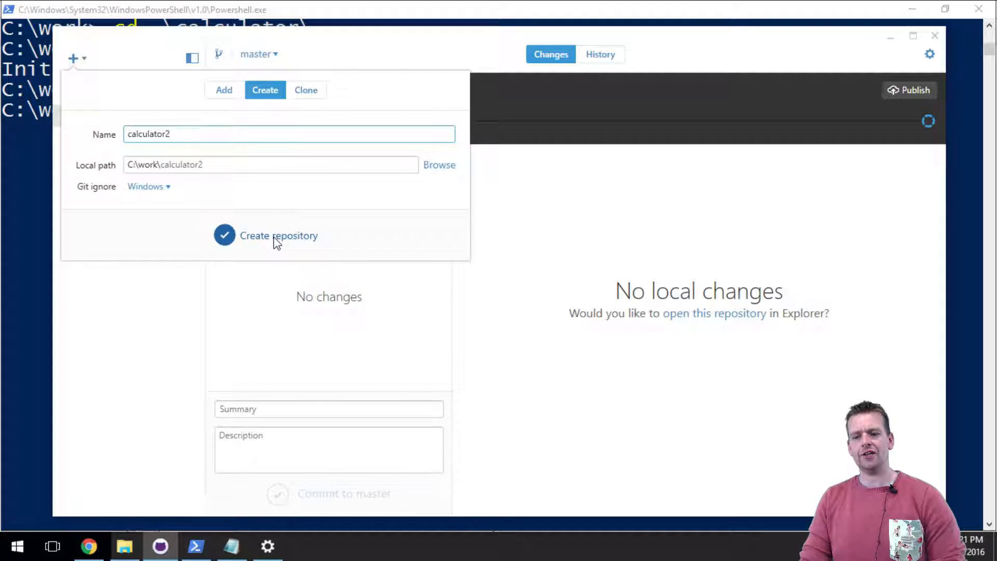
{"action": "left_click", "coordinate": [278, 235]}
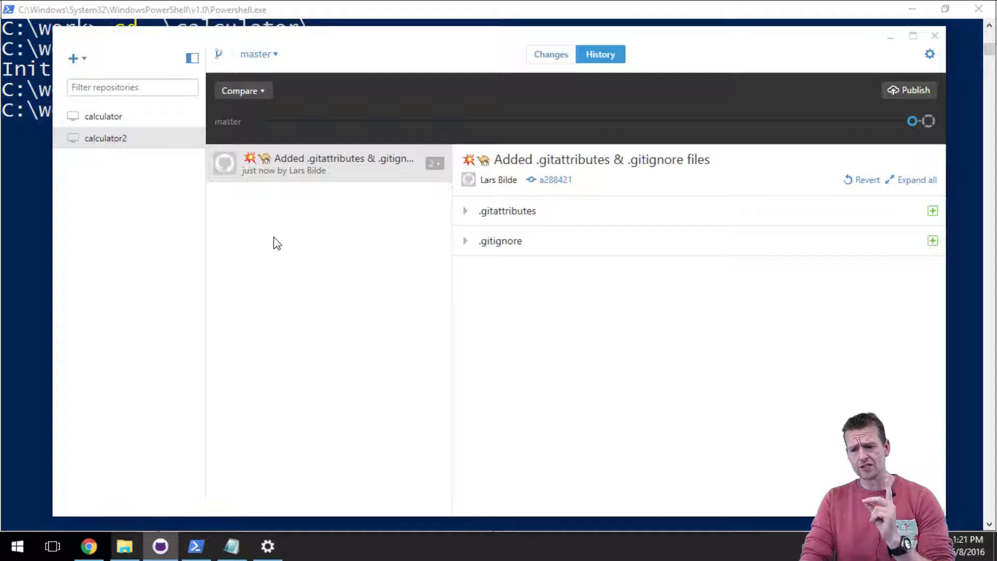
{"action": "left_click", "coordinate": [124, 545]}
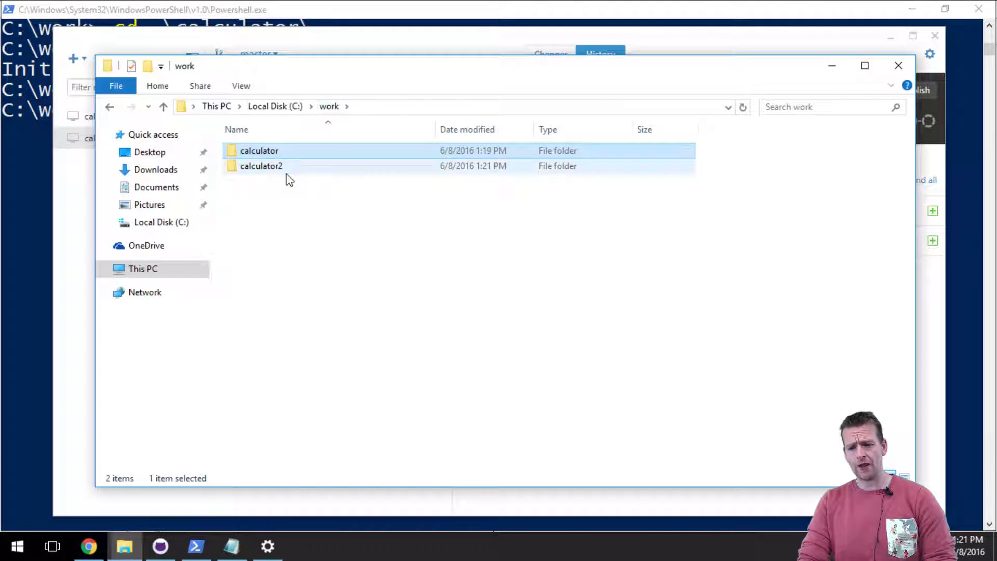
Open the calculator2 folder to see its .git folder, .gitattributes and .gitignore.
{"action": "double_click", "coordinate": [261, 167]}
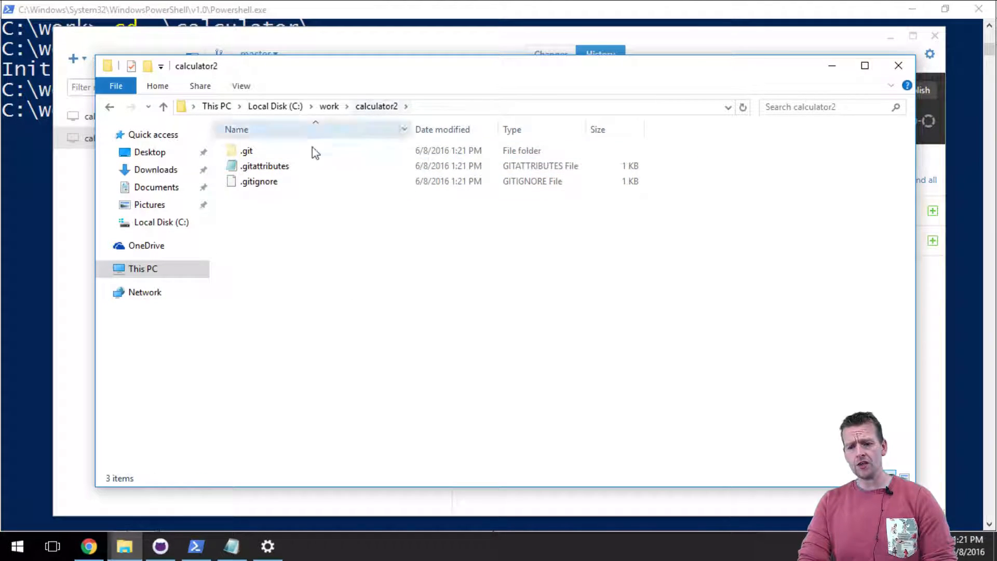
{"action": "mouse_move", "coordinate": [247, 151]}
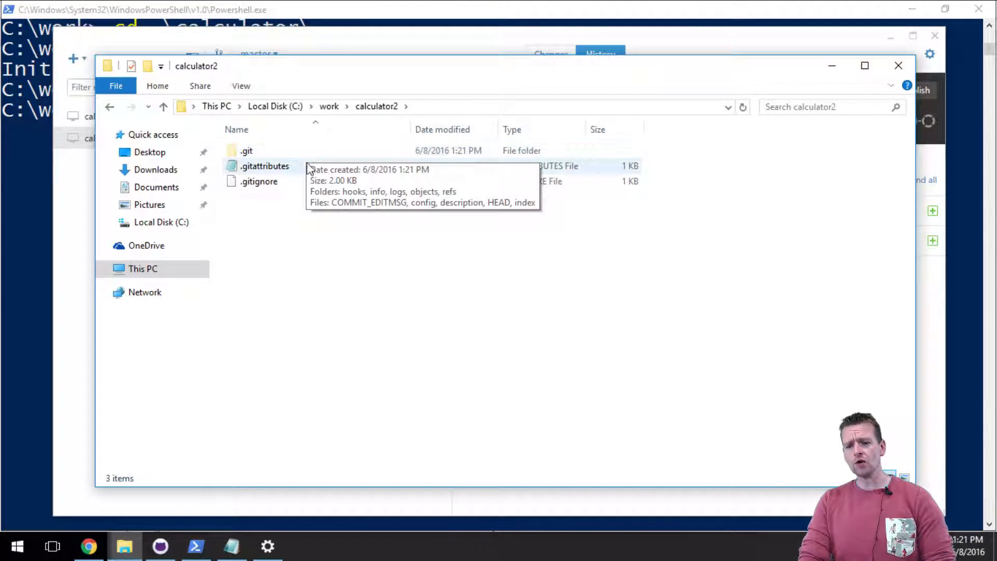
{"action": "mouse_move", "coordinate": [331, 287]}
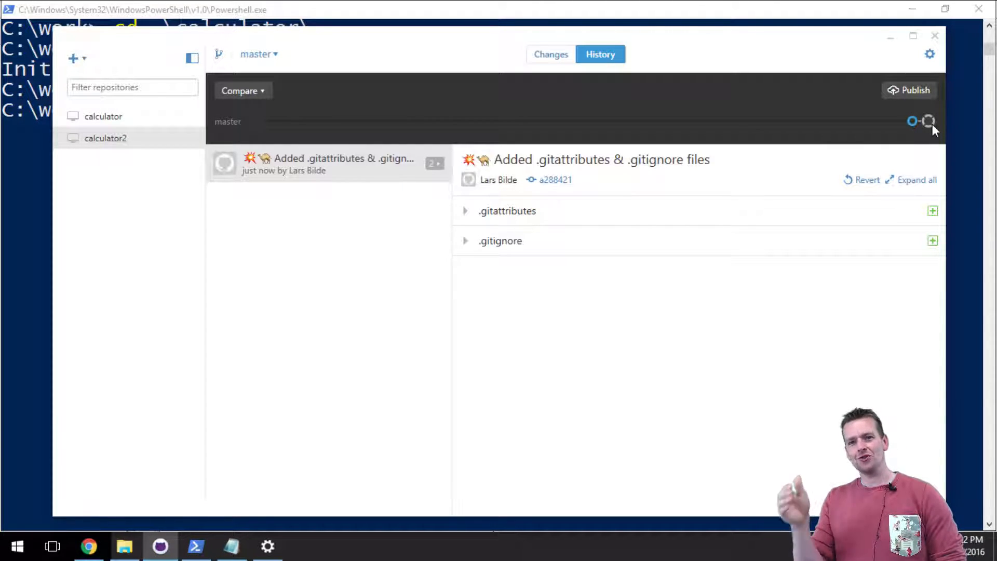
Review calculator2's commit and empty Changes view, then bring PowerShell forward.
{"action": "left_click", "coordinate": [550, 54]}
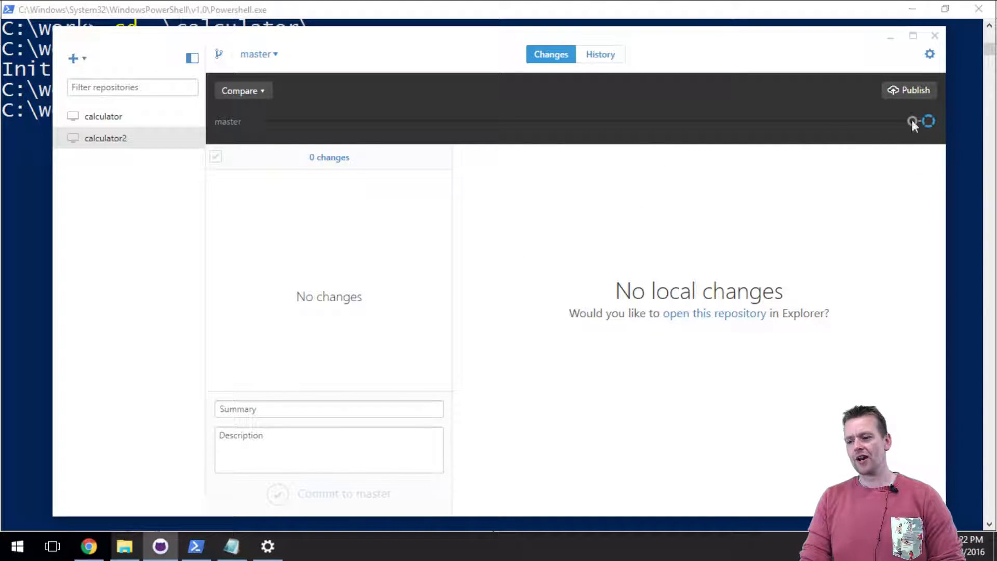
{"action": "left_click", "coordinate": [599, 54]}
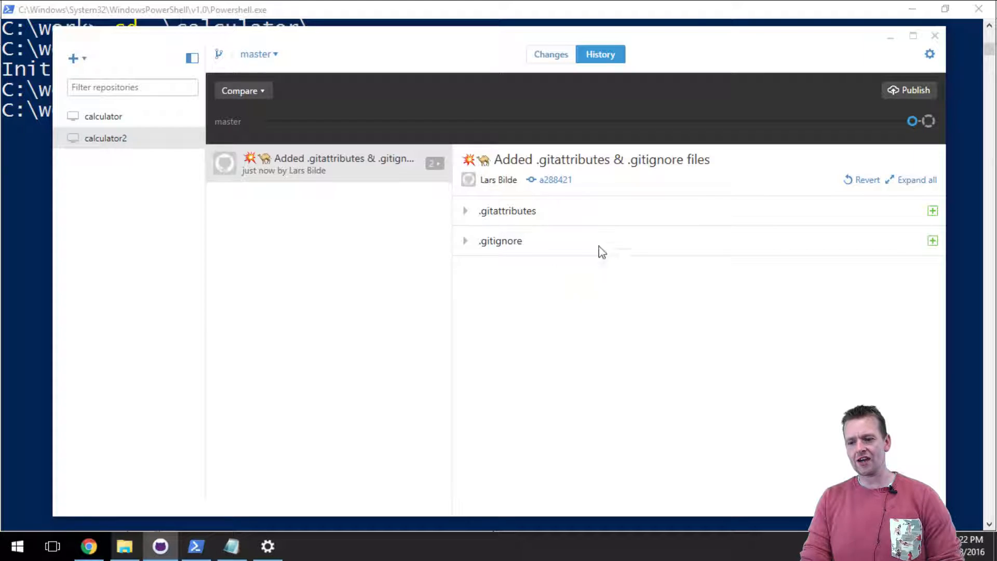
{"action": "left_click", "coordinate": [549, 54]}
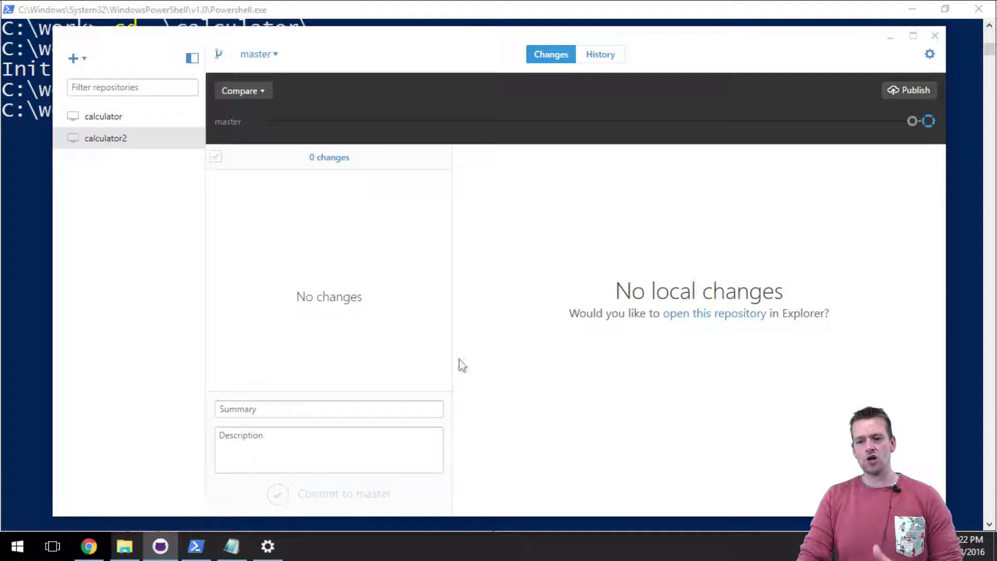
{"action": "left_click", "coordinate": [195, 545]}
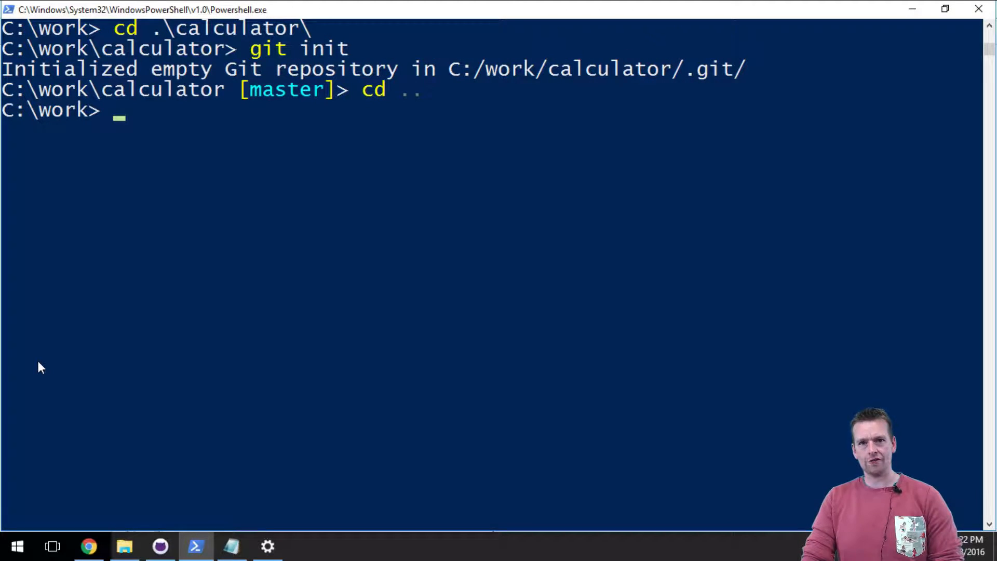
{"action": "left_click", "coordinate": [123, 545]}
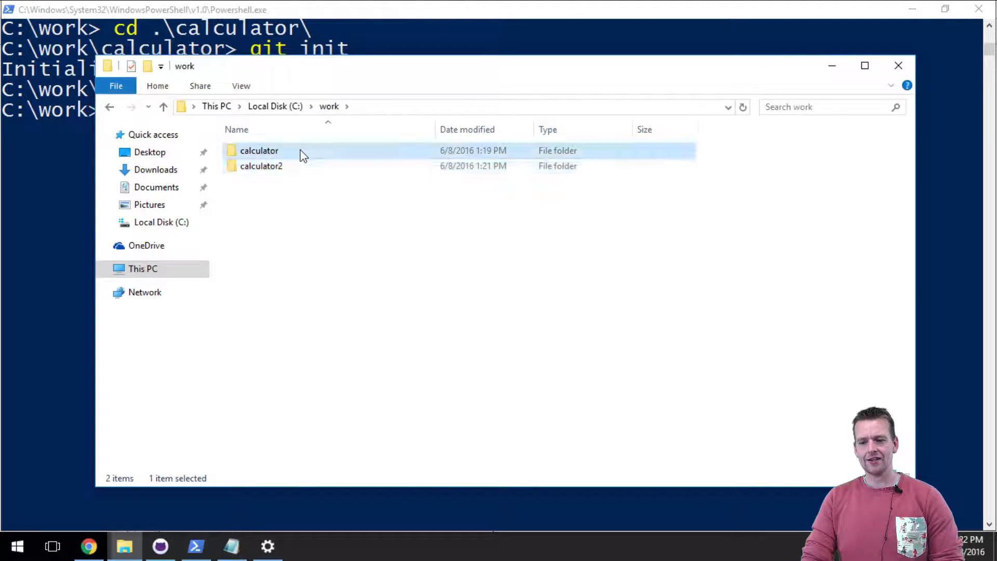
{"action": "double_click", "coordinate": [259, 150]}
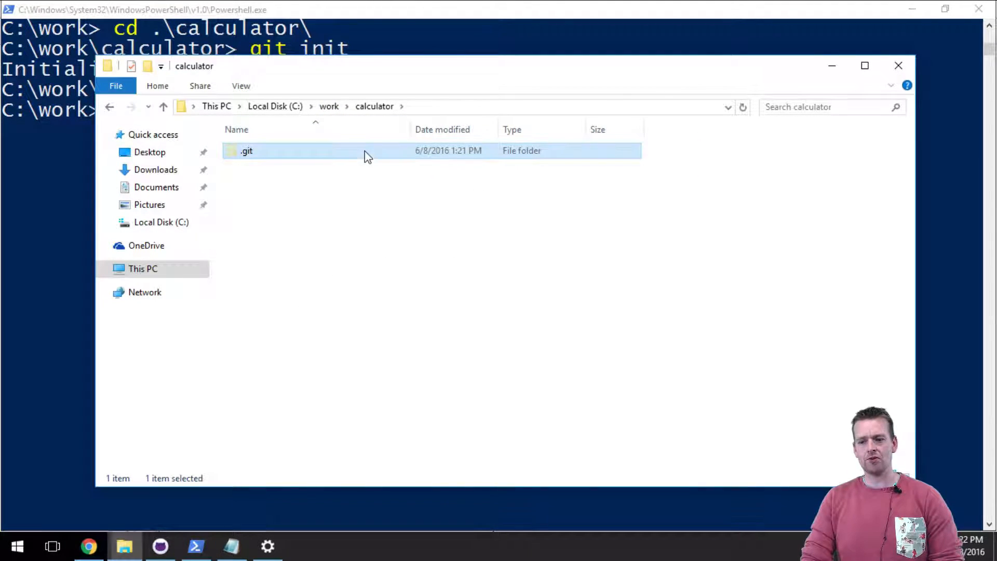
{"action": "right_click", "coordinate": [247, 151]}
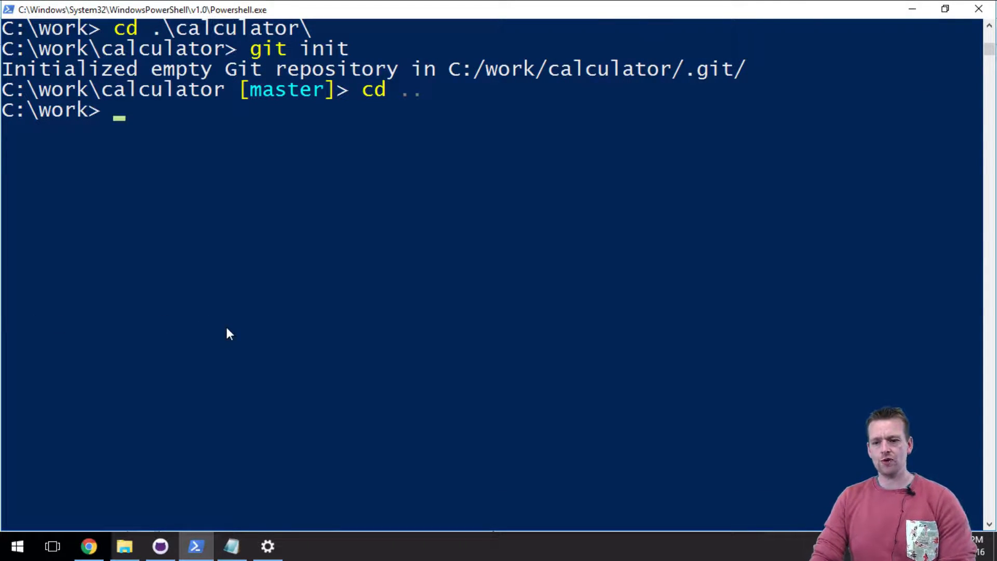
Run cd .\calculator\ and git init in PowerShell, then switch to File Explorer.
{"action": "type", "text": "cd .\\calculator\\"}
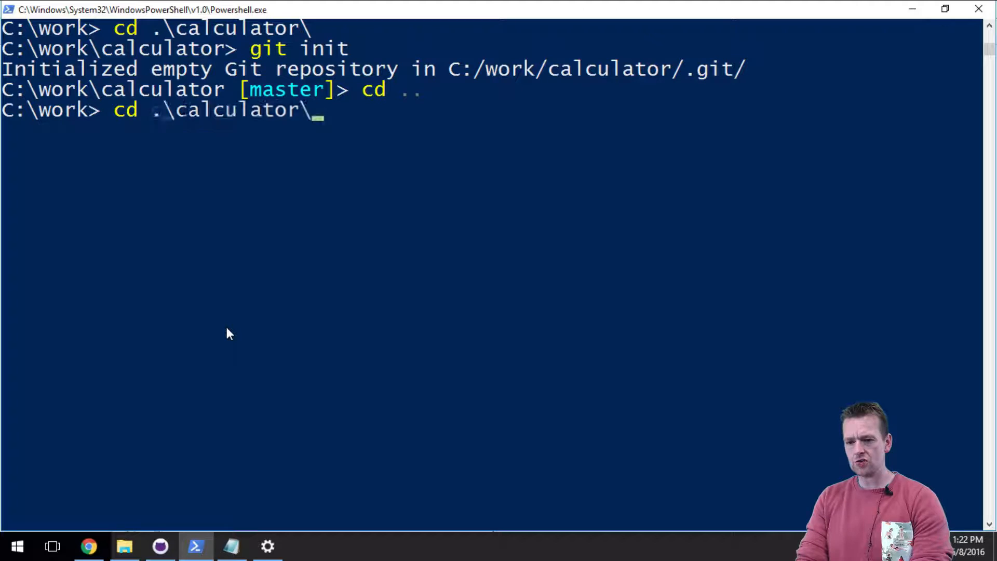
{"action": "type", "text": "g"}
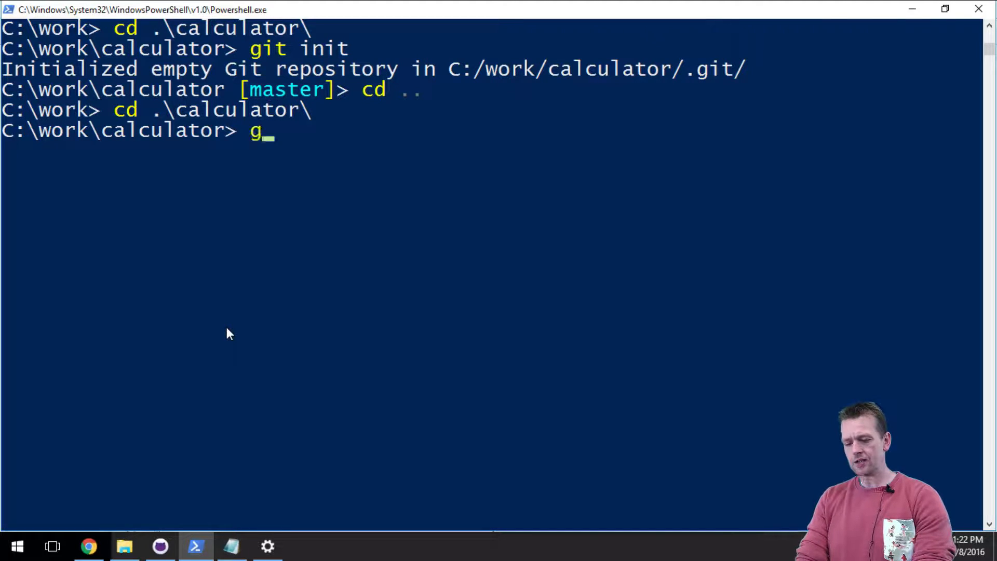
{"action": "key", "text": "backspace"}
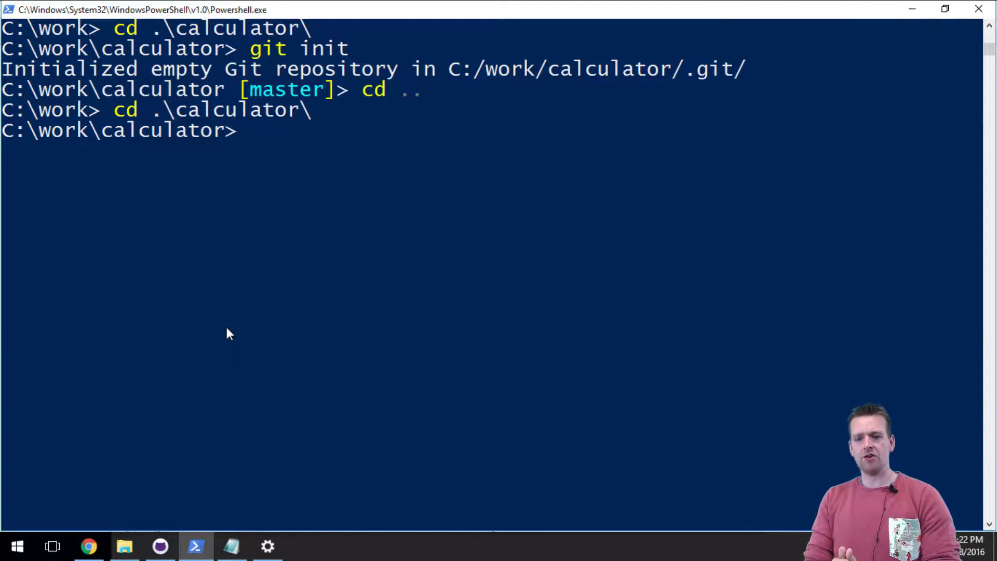
{"action": "type", "text": "git init"}
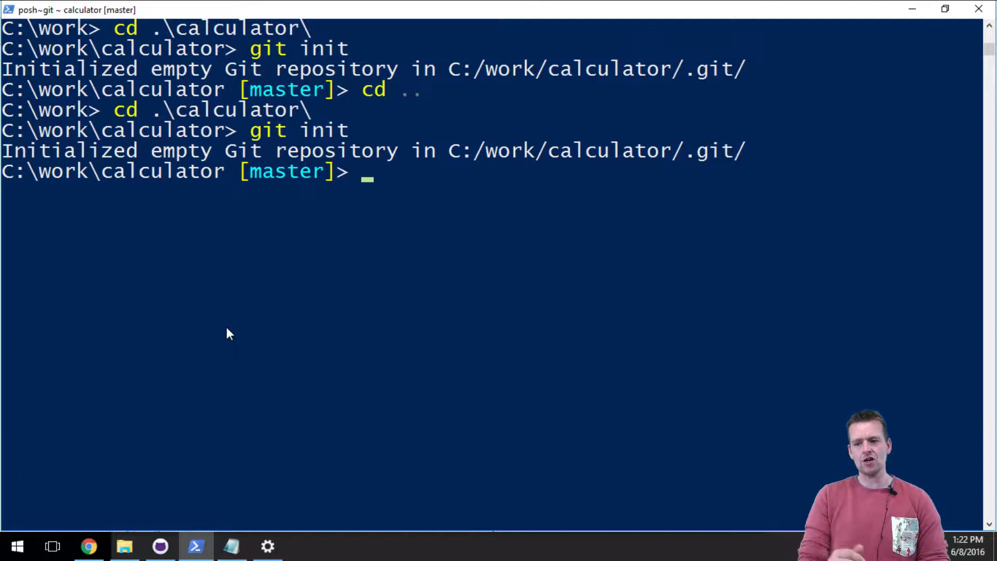
{"action": "left_click", "coordinate": [124, 545]}
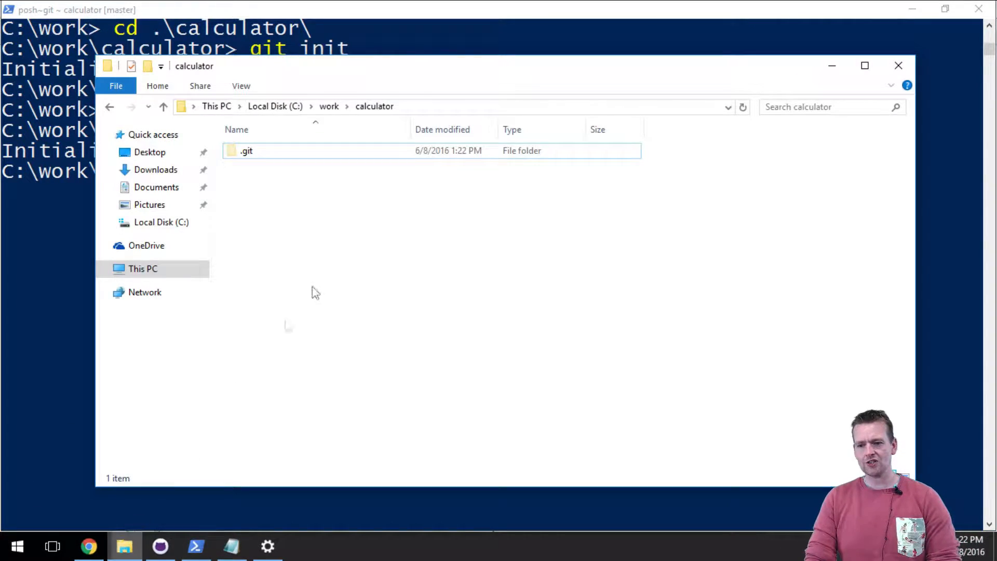
{"action": "mouse_move", "coordinate": [246, 150]}
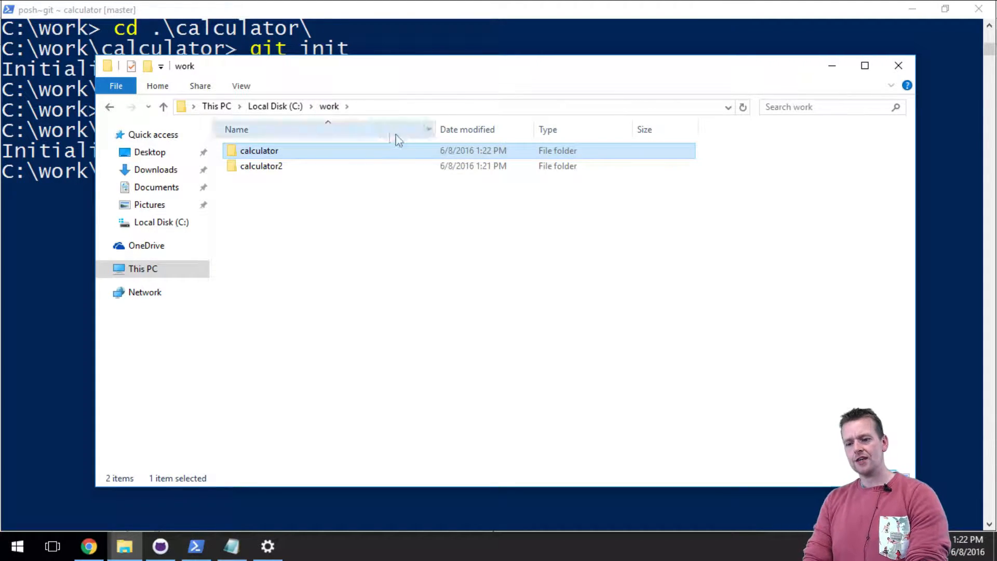
Place .gitattributes and .gitignore in the calculator folder and return to GitHub Desktop.
{"action": "double_click", "coordinate": [262, 166]}
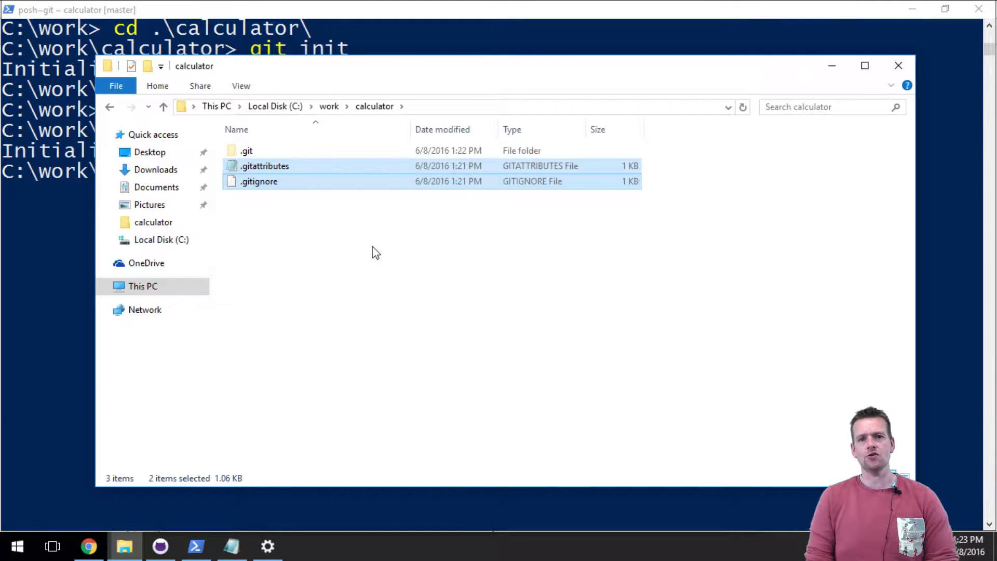
{"action": "mouse_move", "coordinate": [40, 335]}
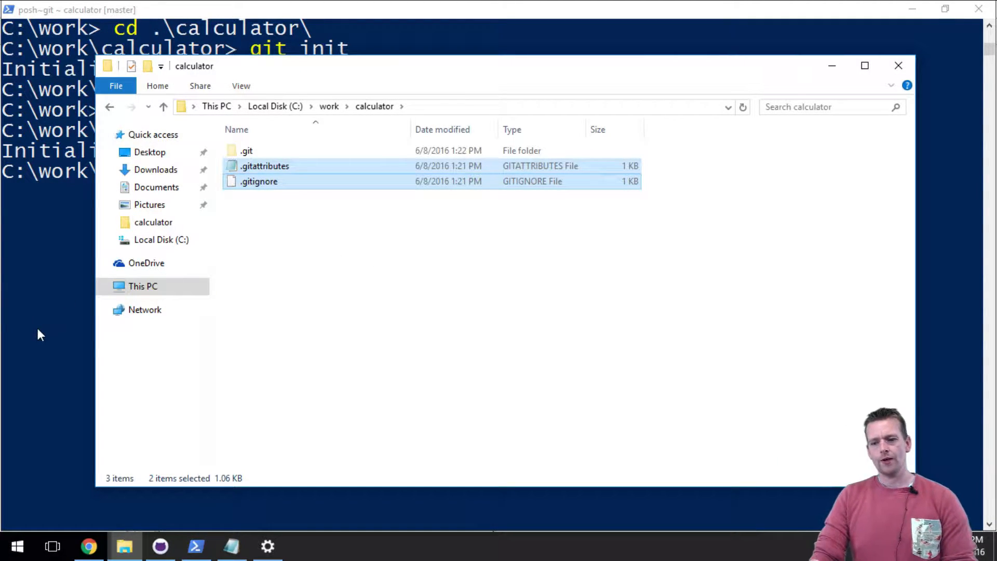
{"action": "left_click", "coordinate": [195, 545]}
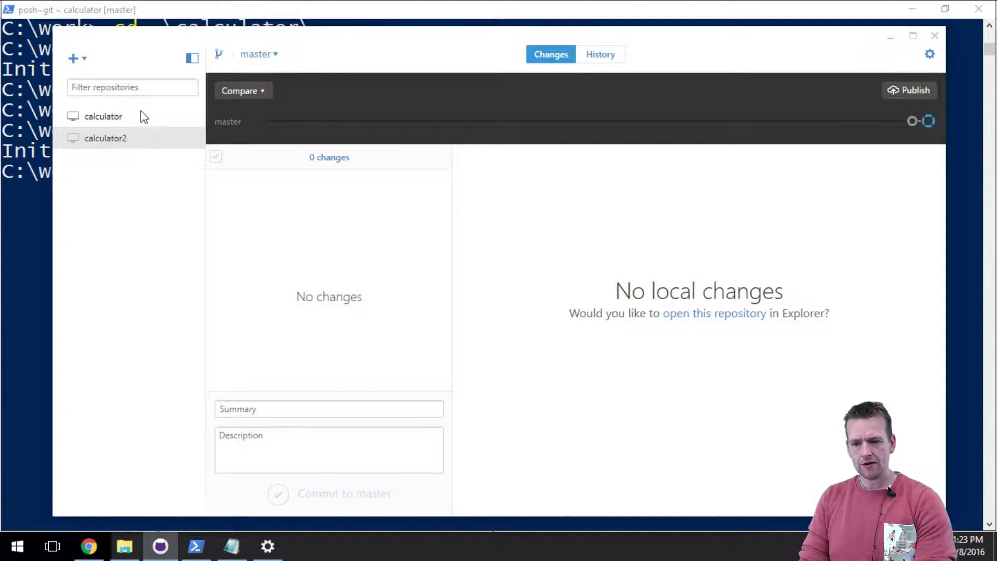
Select the calculator repository to see its 2 uncommitted changes, then go back to PowerShell.
{"action": "left_click", "coordinate": [103, 117]}
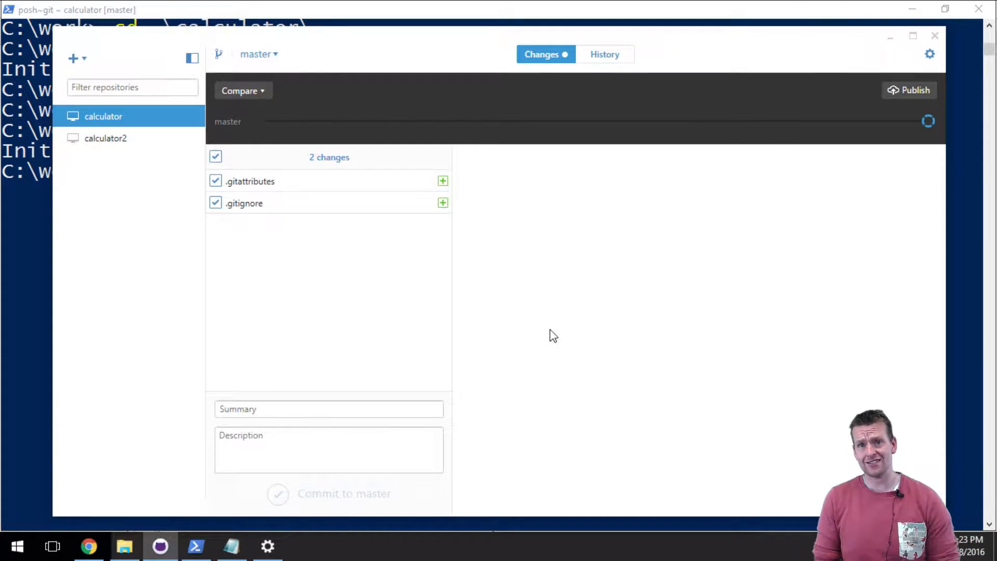
{"action": "mouse_move", "coordinate": [44, 353]}
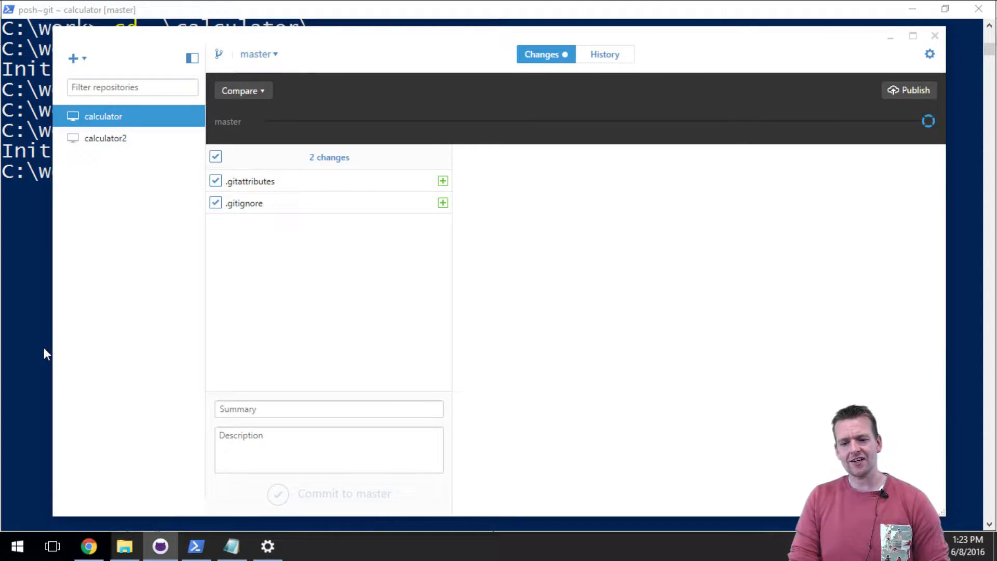
{"action": "left_click", "coordinate": [196, 545]}
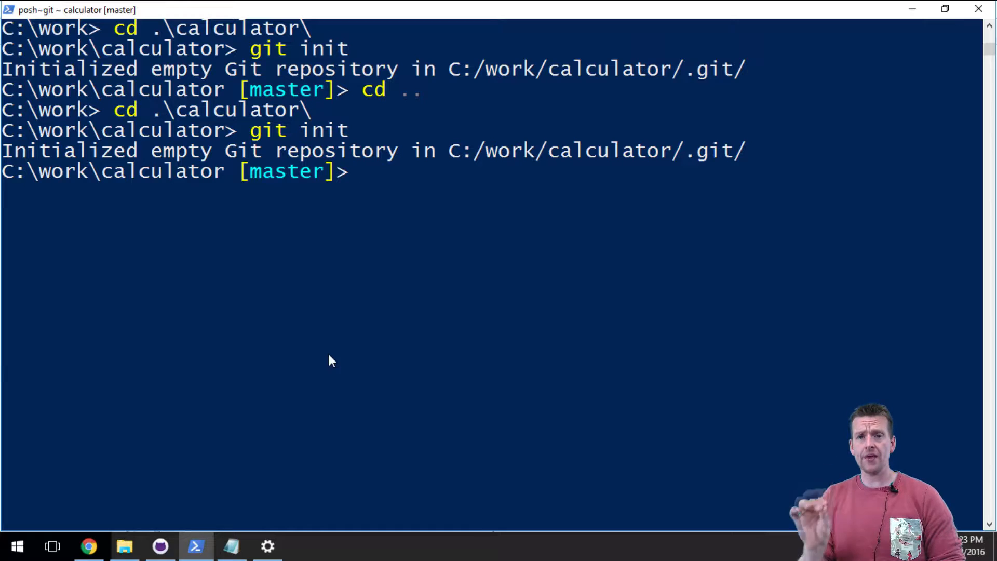
Run git status, then git add . to stage .gitattributes and .gitignore.
{"action": "type", "text": "git"}
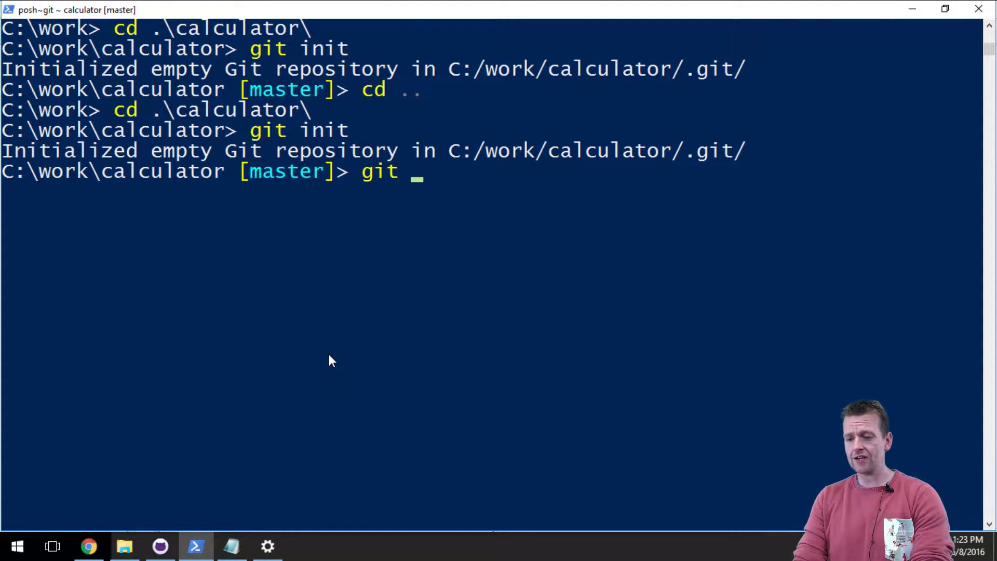
{"action": "type", "text": "add"}
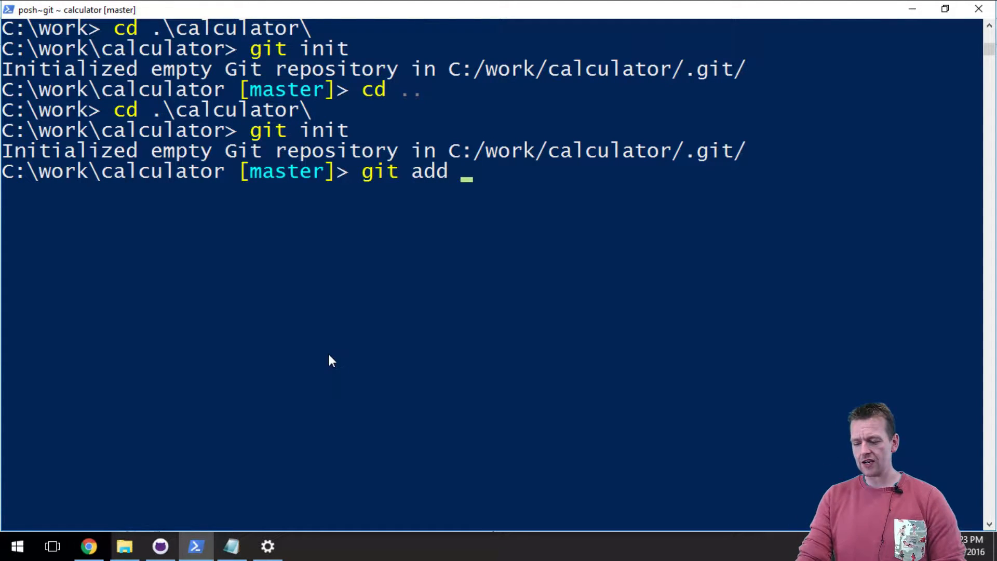
{"action": "type", "text": "."}
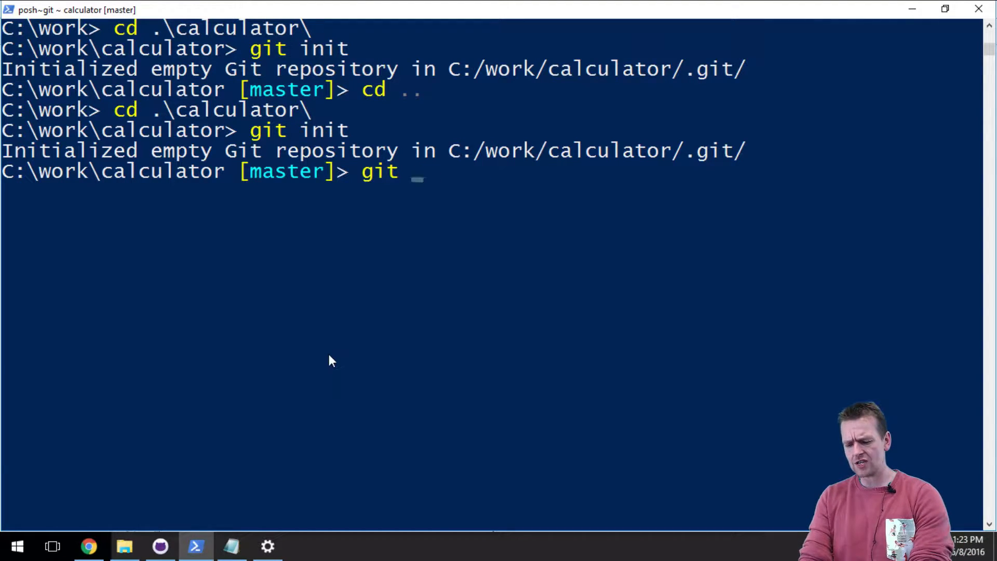
{"action": "type", "text": "status"}
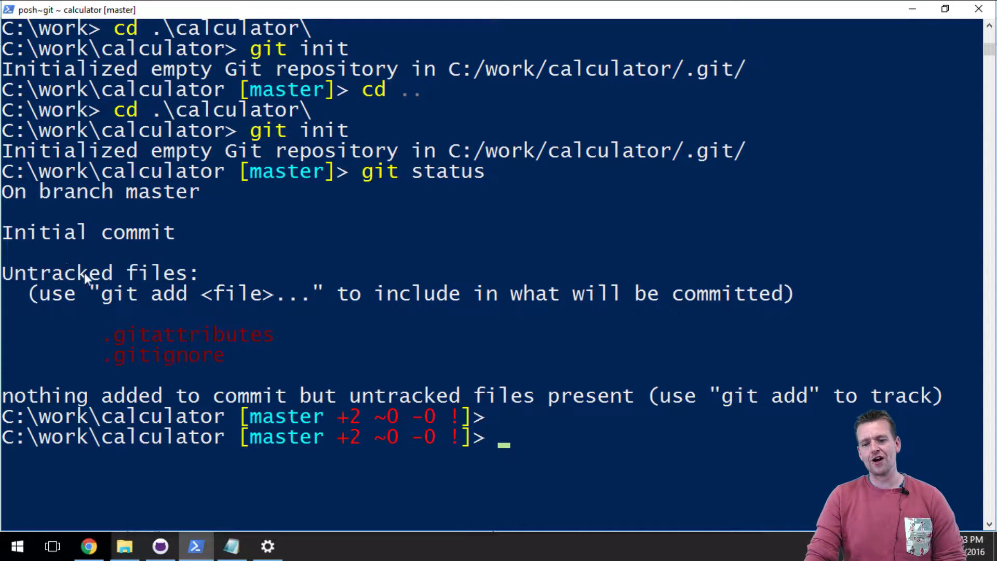
{"action": "mouse_move", "coordinate": [174, 311]}
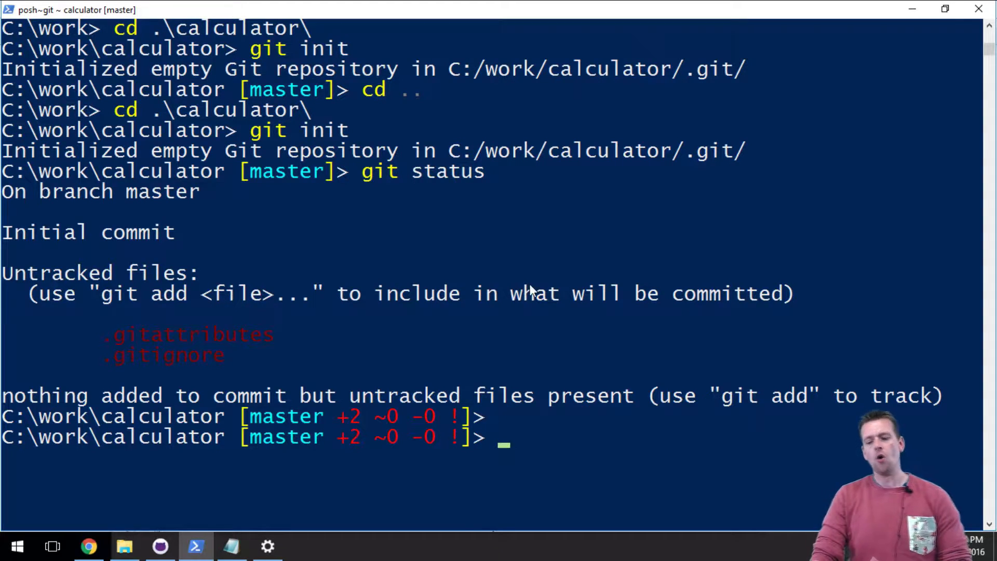
{"action": "type", "text": "git ."}
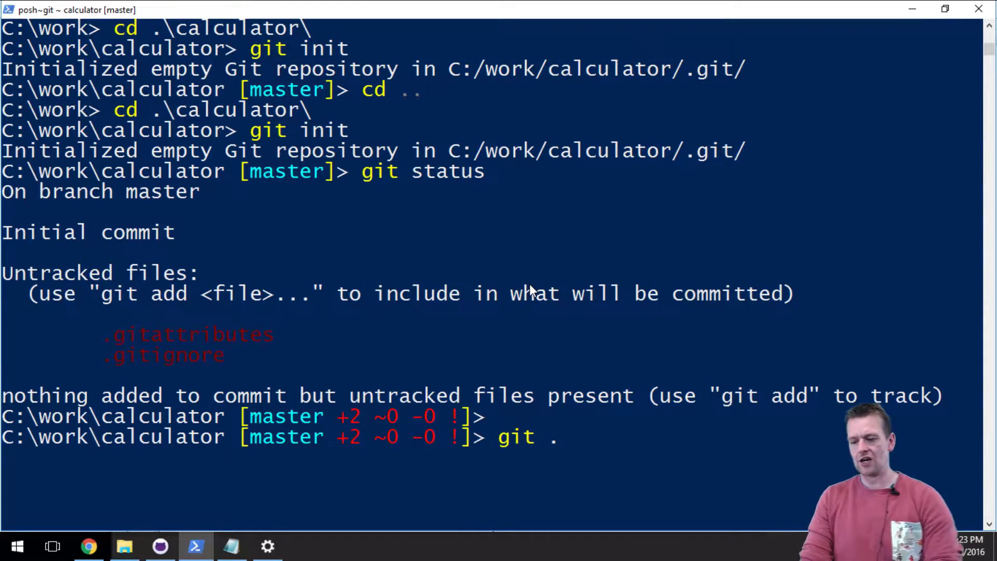
{"action": "type", "text": "add"}
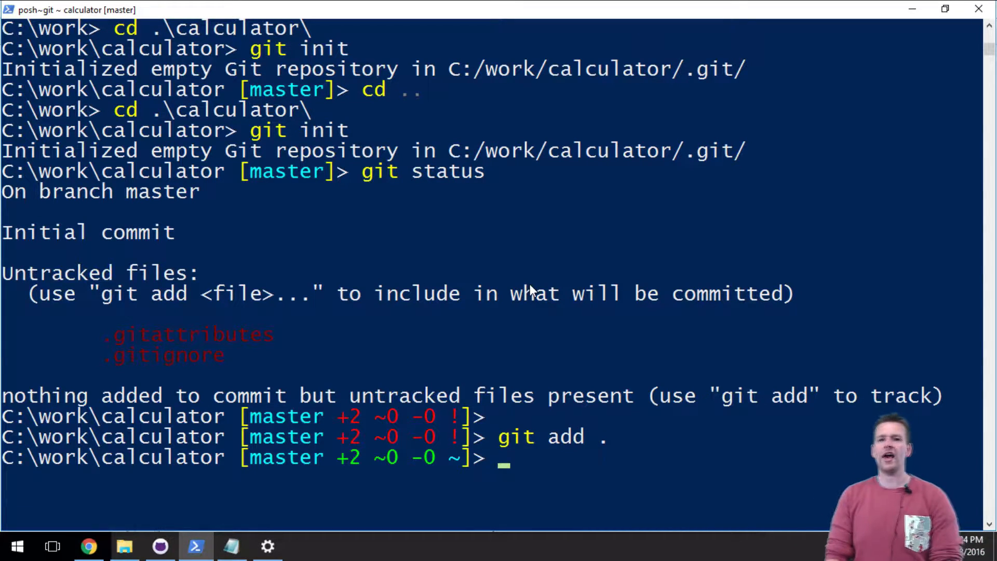
{"action": "mouse_move", "coordinate": [343, 464]}
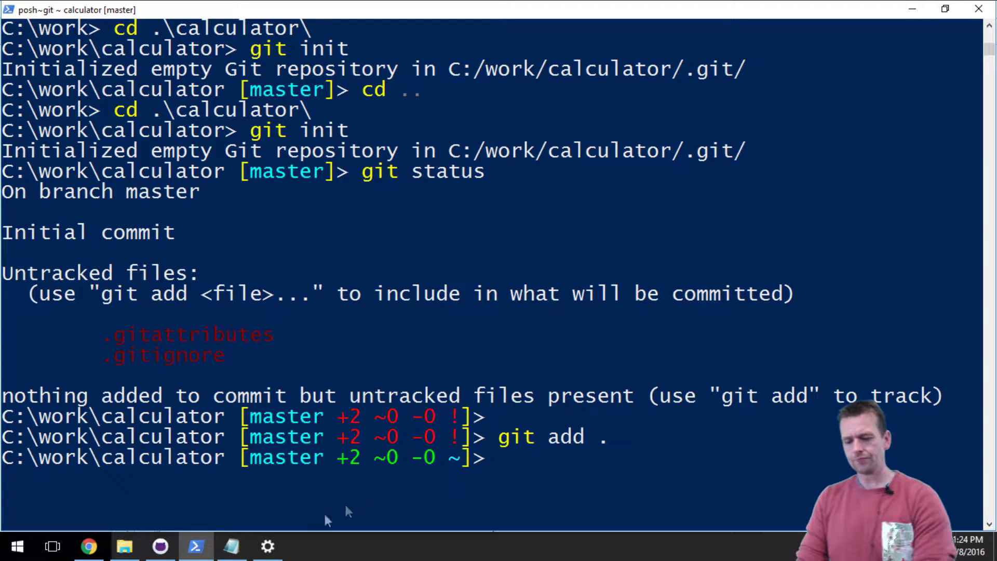
Check pending changes in GitHub Desktop, then type git commit -m "init" in PowerShell.
{"action": "left_click", "coordinate": [160, 545]}
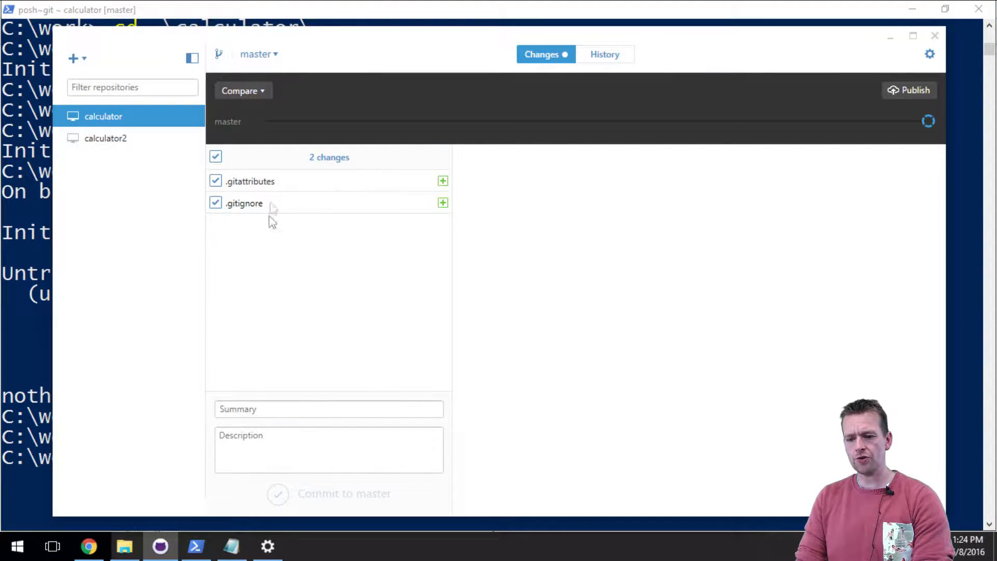
{"action": "mouse_move", "coordinate": [336, 253]}
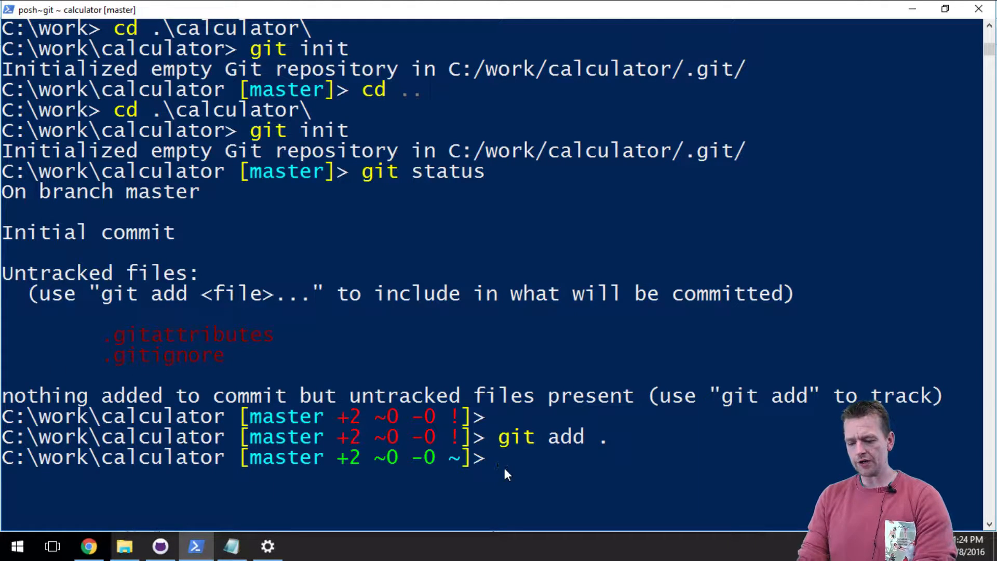
{"action": "type", "text": "git commit -"}
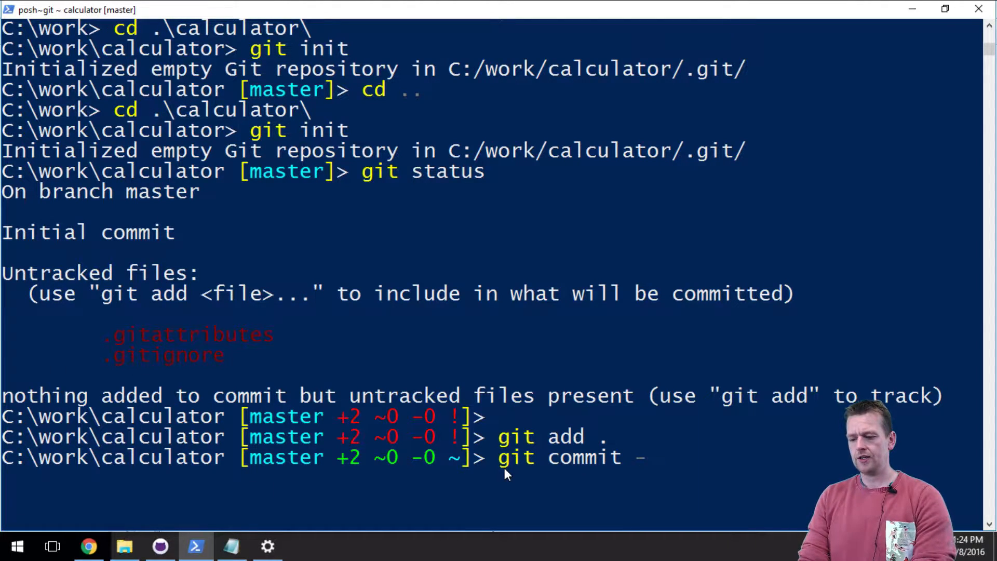
{"action": "type", "text": "m \"\""}
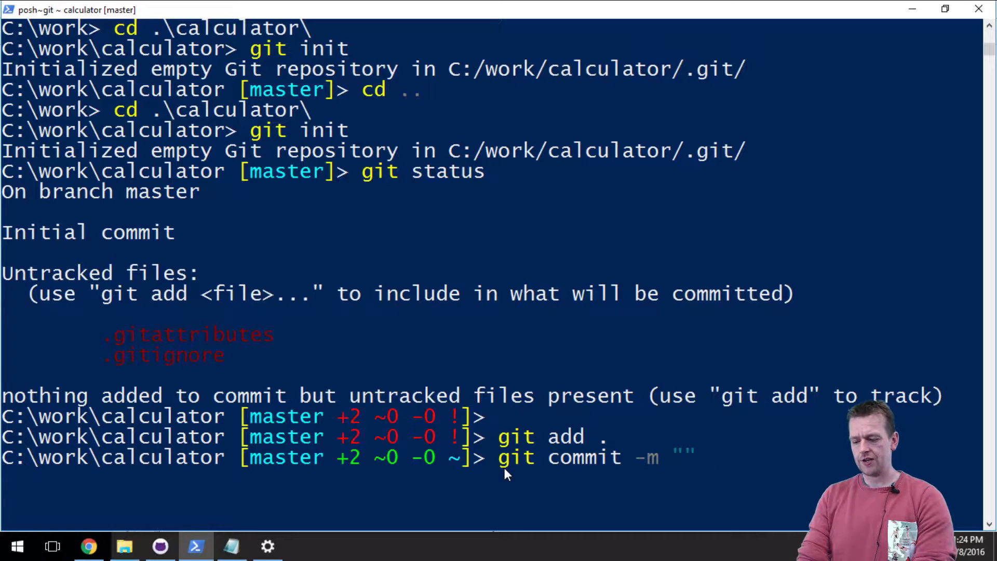
{"action": "type", "text": "init"}
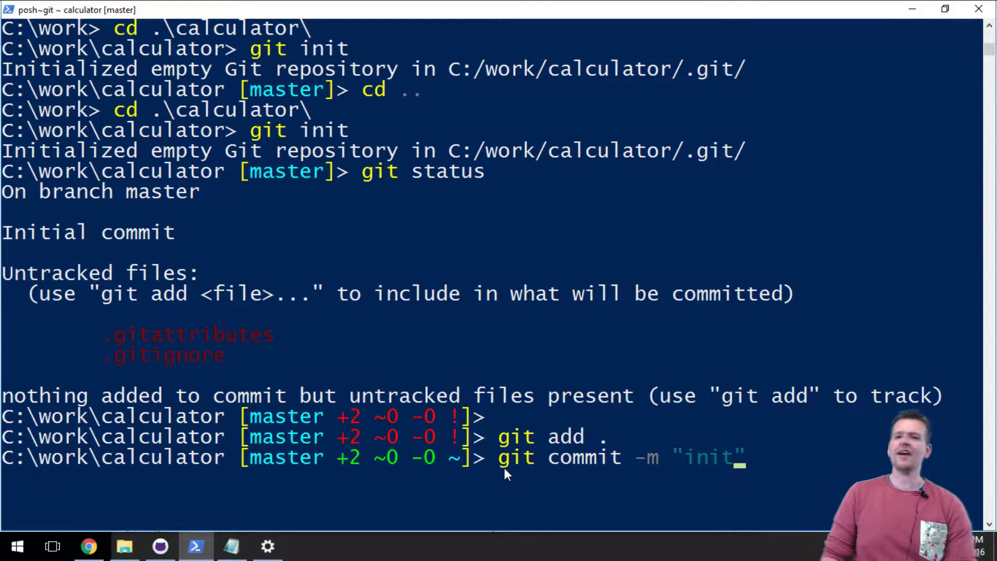
{"action": "mouse_move", "coordinate": [641, 468]}
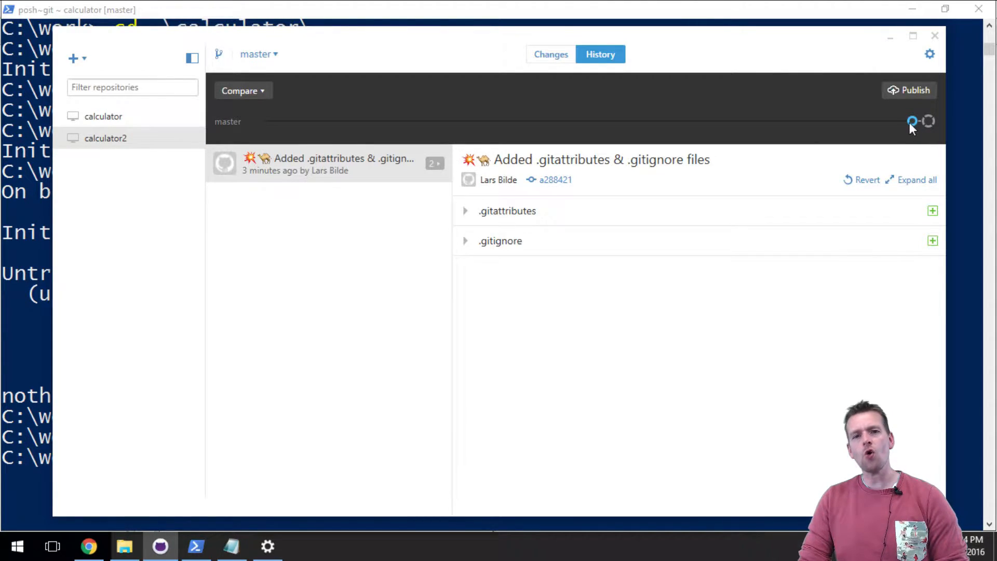
{"action": "mouse_move", "coordinate": [912, 122]}
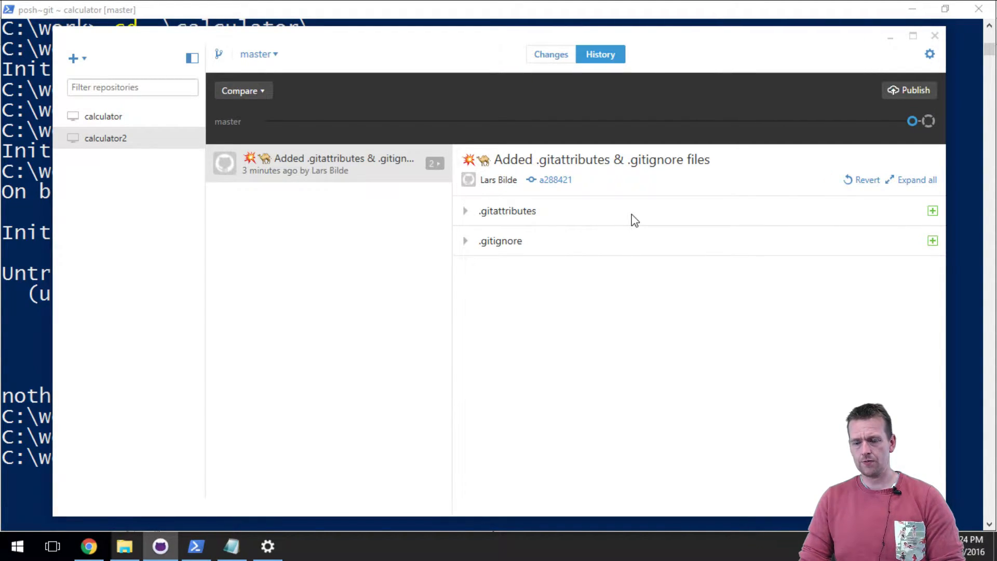
Leave calculator2's history and select the calculator repository showing its pending .gitattributes and .gitignore.
{"action": "left_click", "coordinate": [550, 54]}
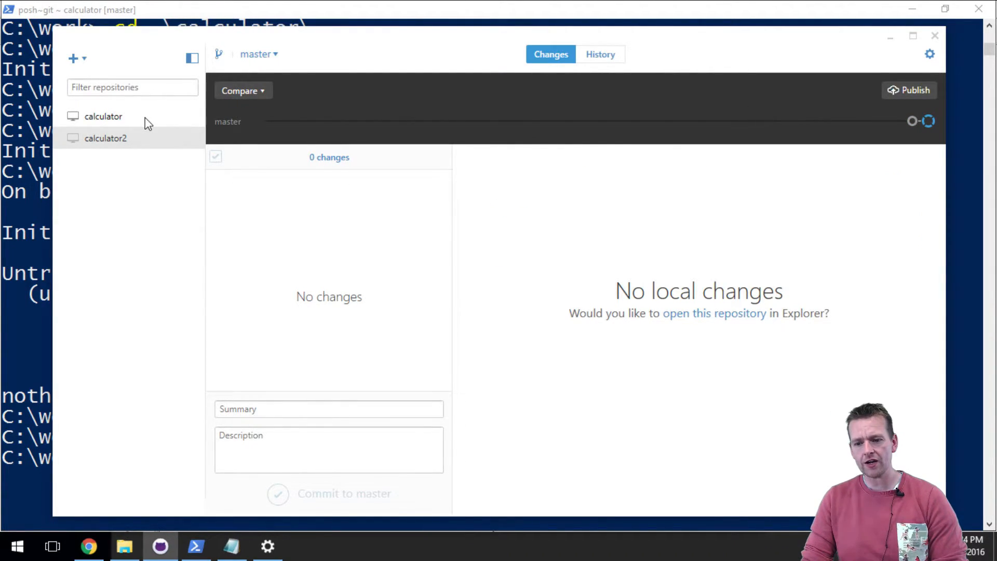
{"action": "left_click", "coordinate": [103, 116]}
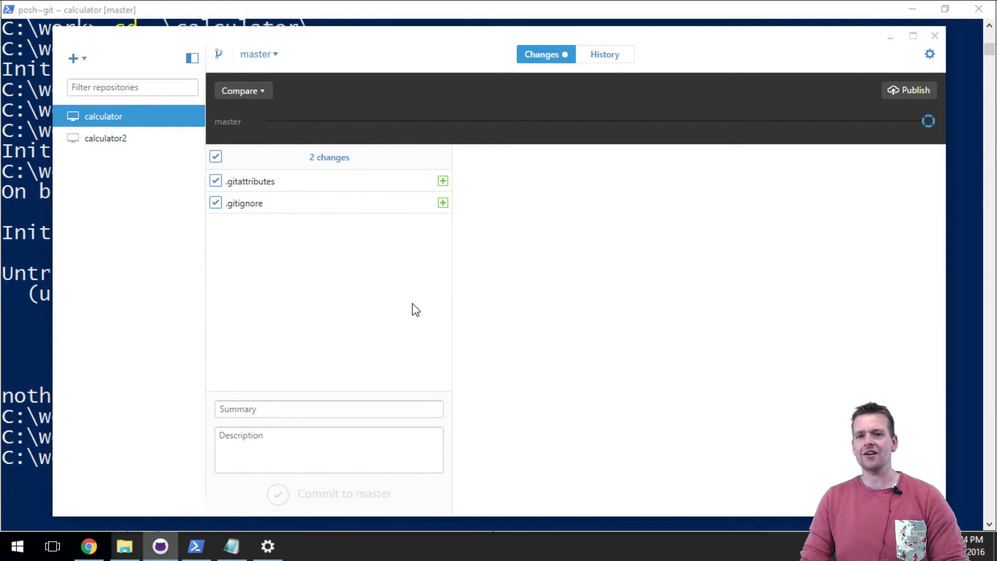
{"action": "mouse_move", "coordinate": [267, 521]}
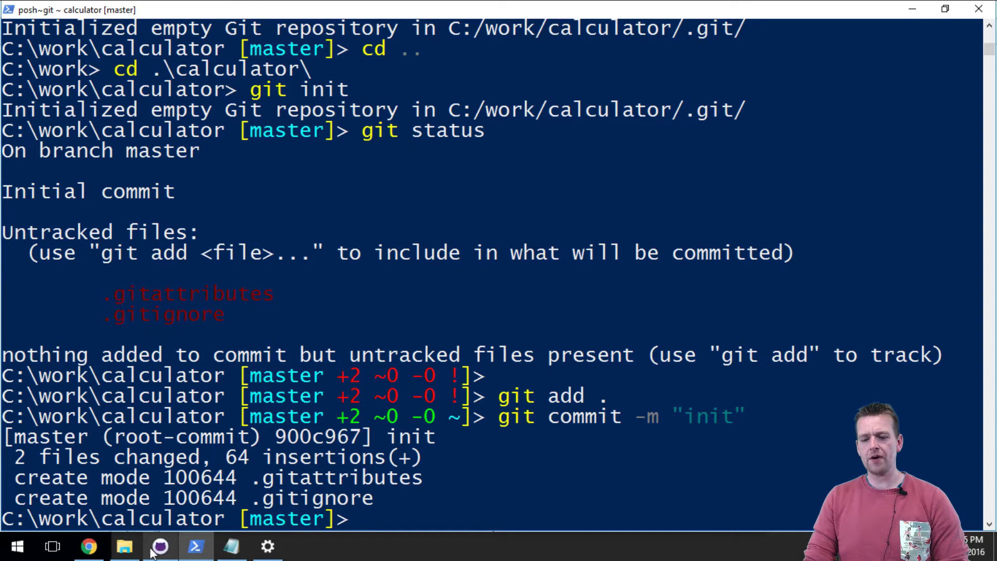
Return to GitHub Desktop and view calculator's History holding the 'init' commit with .gitattributes and .gitignore.
{"action": "left_click", "coordinate": [159, 545]}
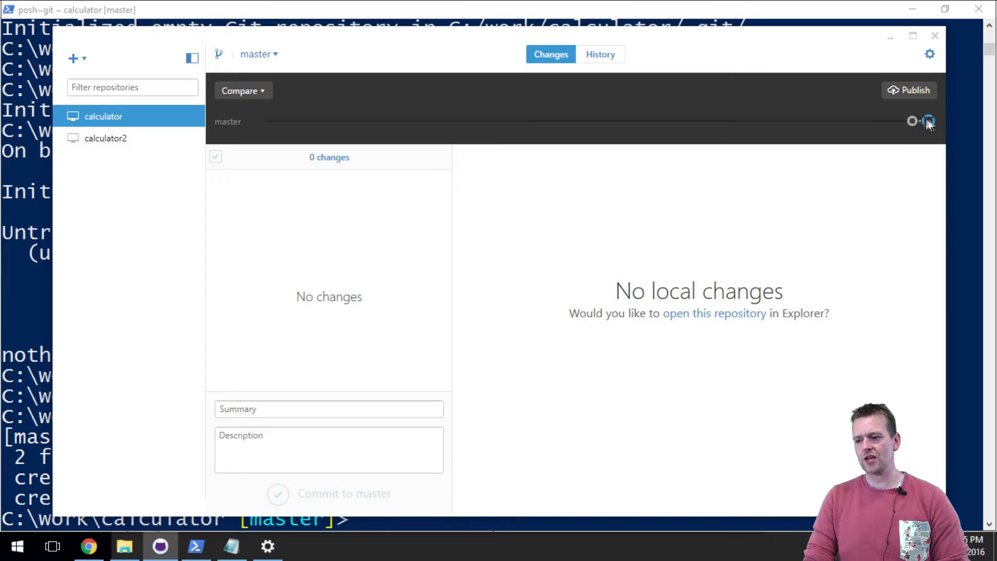
{"action": "left_click", "coordinate": [599, 54]}
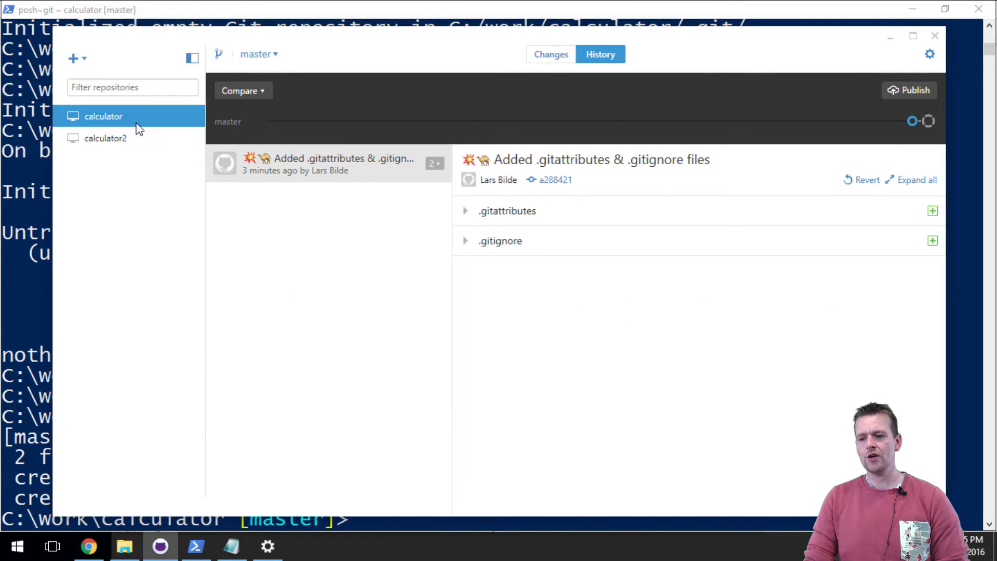
{"action": "left_click", "coordinate": [551, 54]}
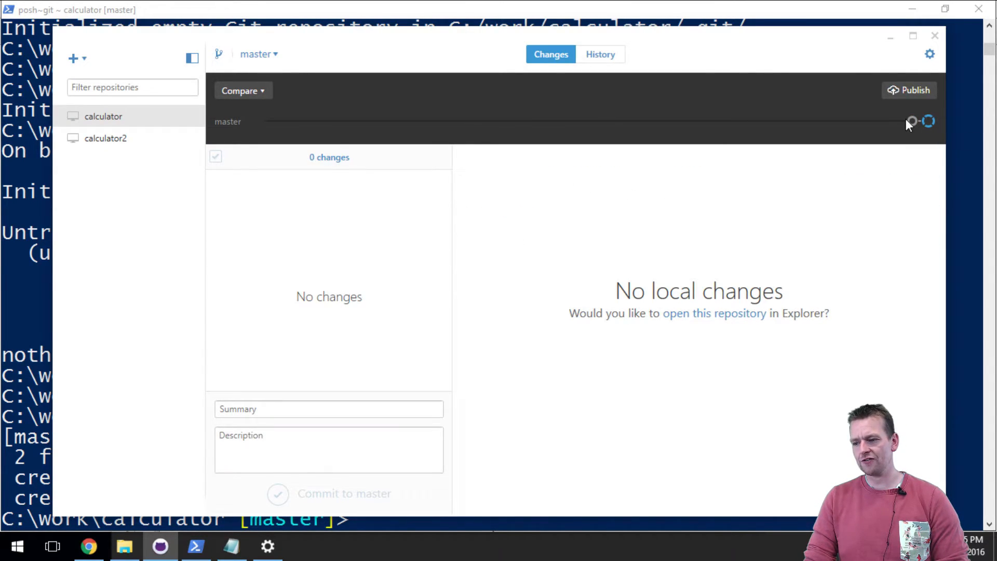
{"action": "left_click", "coordinate": [598, 54]}
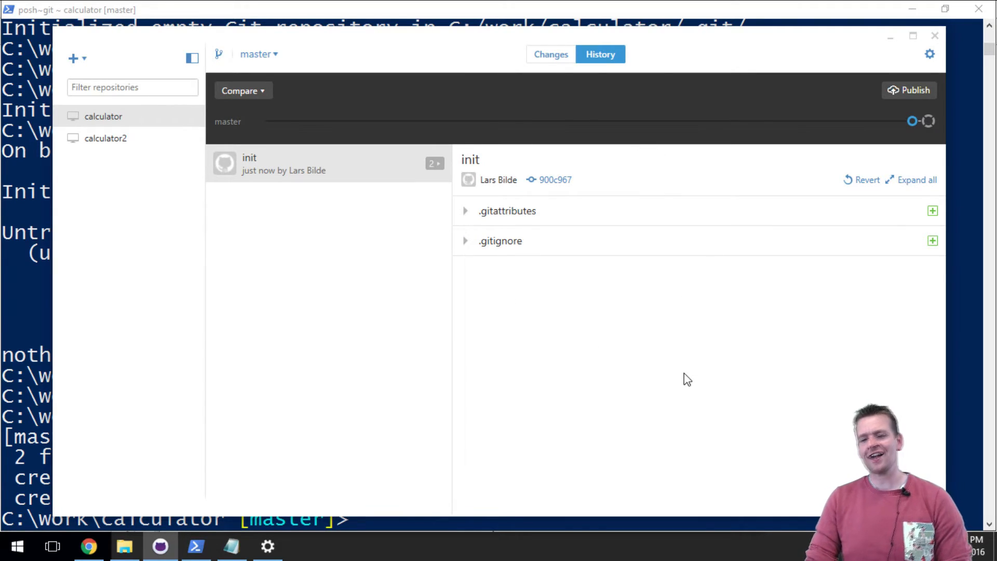